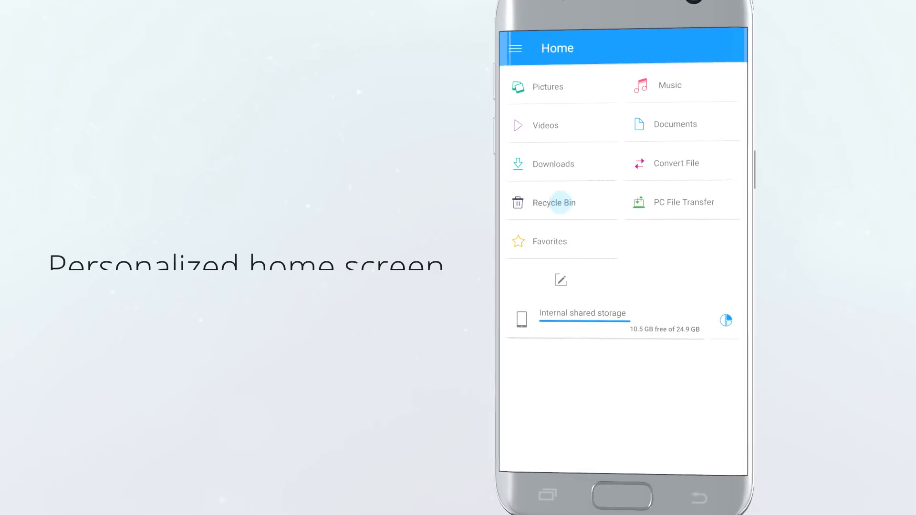
# Step: Rearrange the home screen shortcuts, then start Convert File to list the Download folder's videos
pyautogui.click(560, 280)
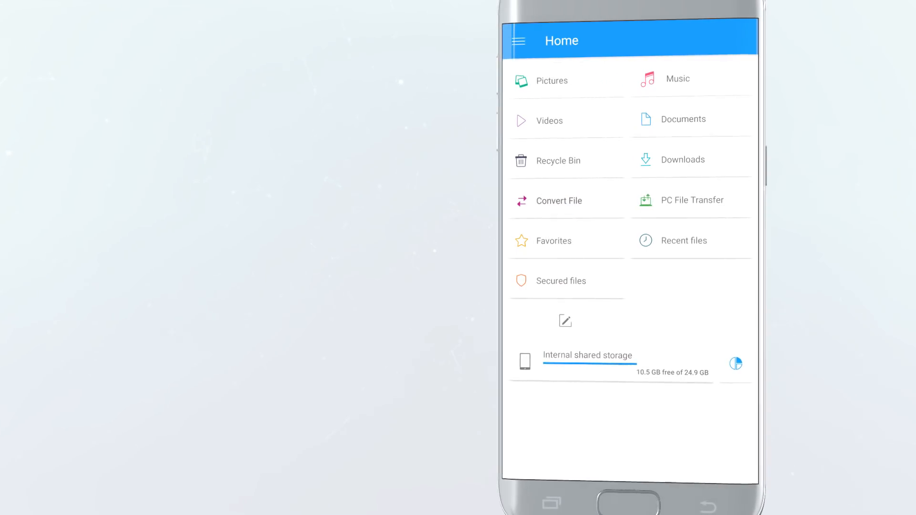
pyautogui.click(556, 200)
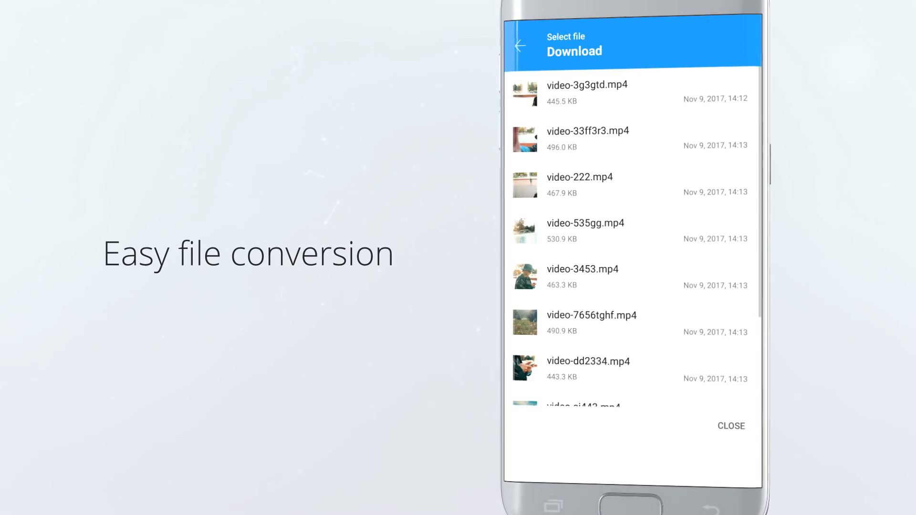
# Step: Pick a video from the Download list for conversion and return to the home screen
pyautogui.click(586, 93)
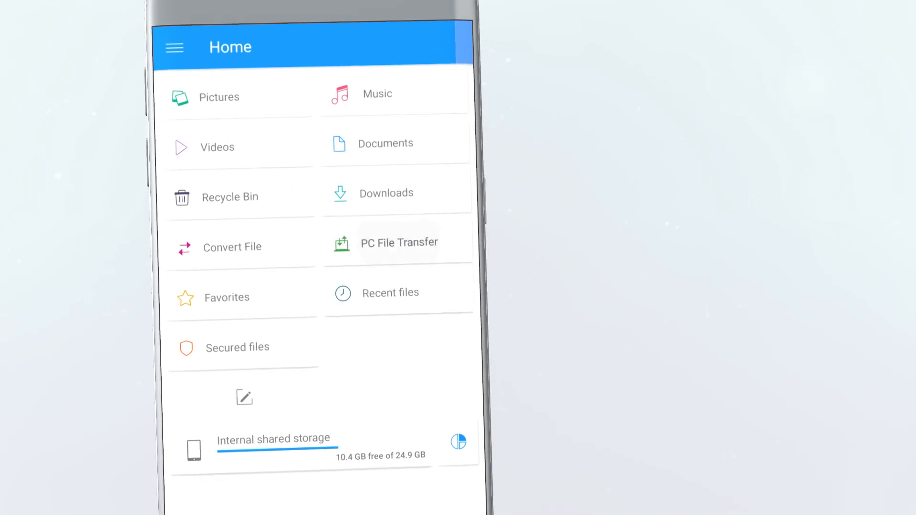
# Step: Visit PC File Transfer, then enter Secure mode with a passphrase to show Secured files
pyautogui.click(399, 242)
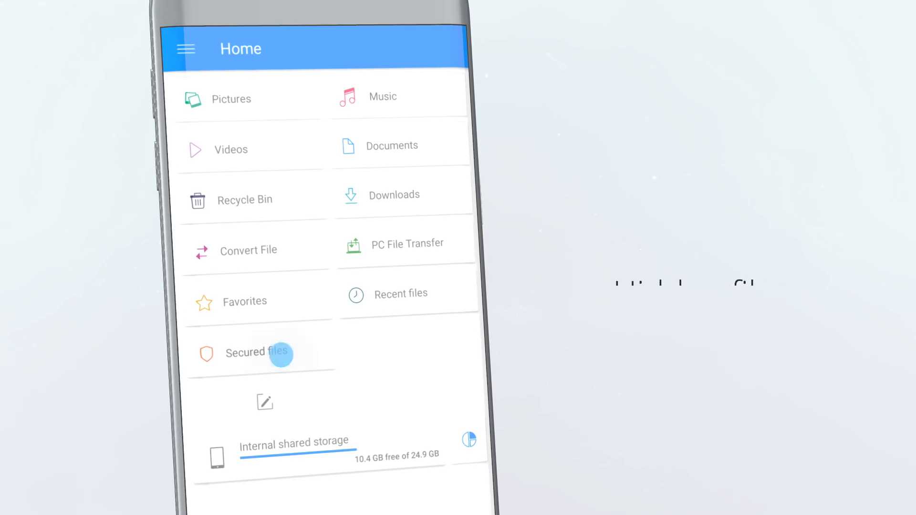
pyautogui.click(258, 352)
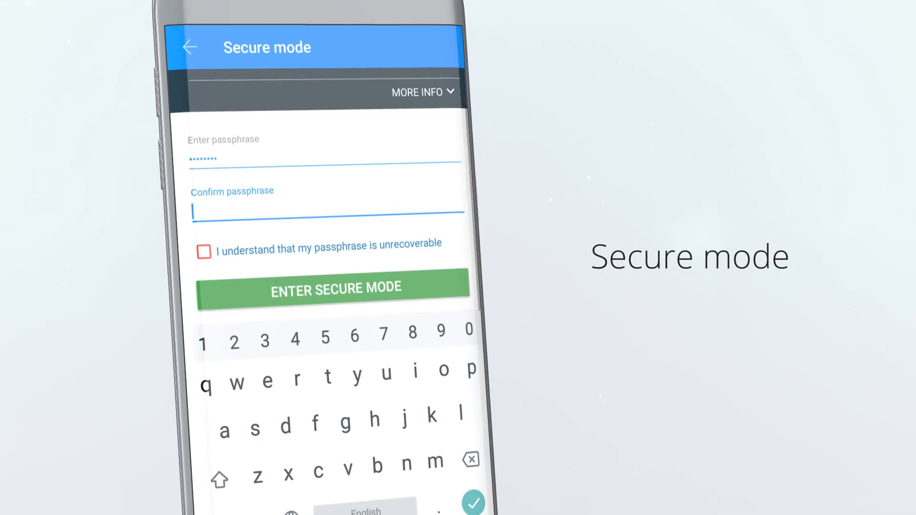
pyautogui.click(332, 287)
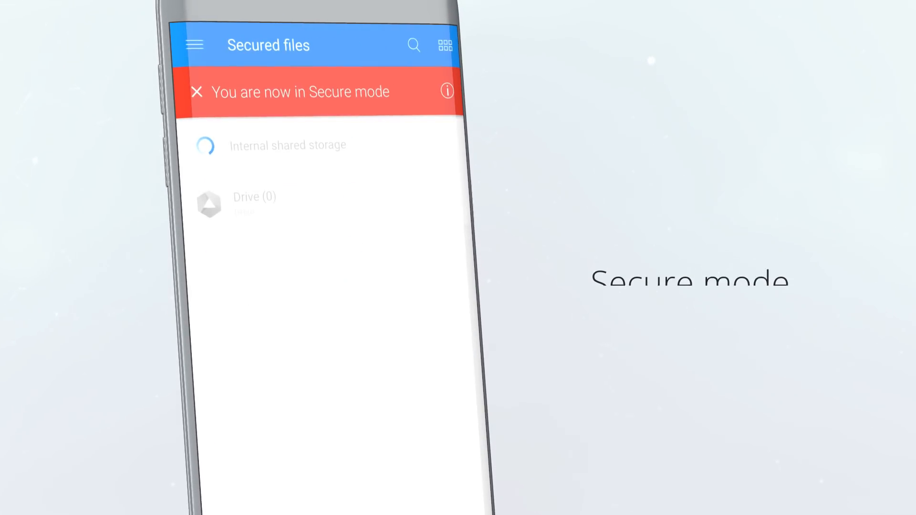